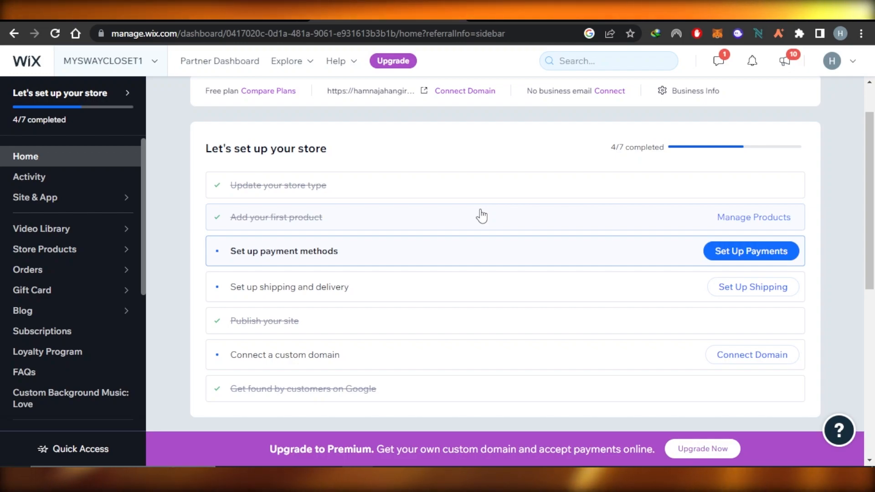
mouse_move(134, 145)
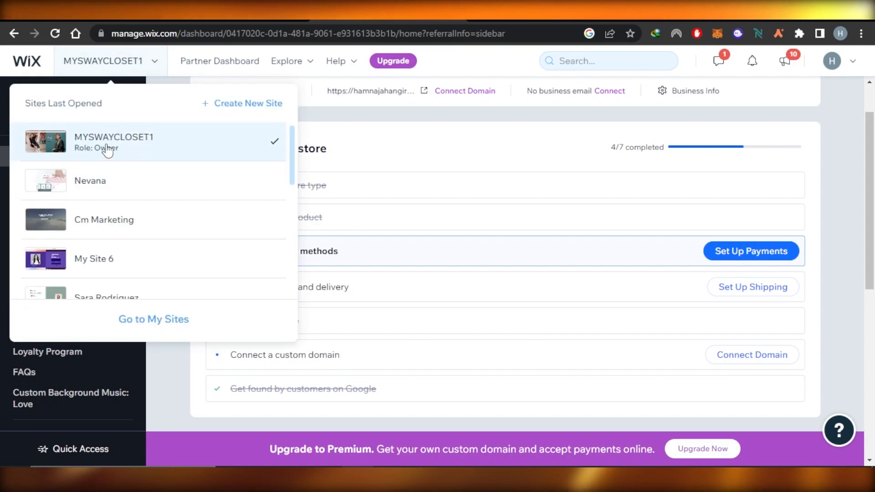
mouse_move(92, 159)
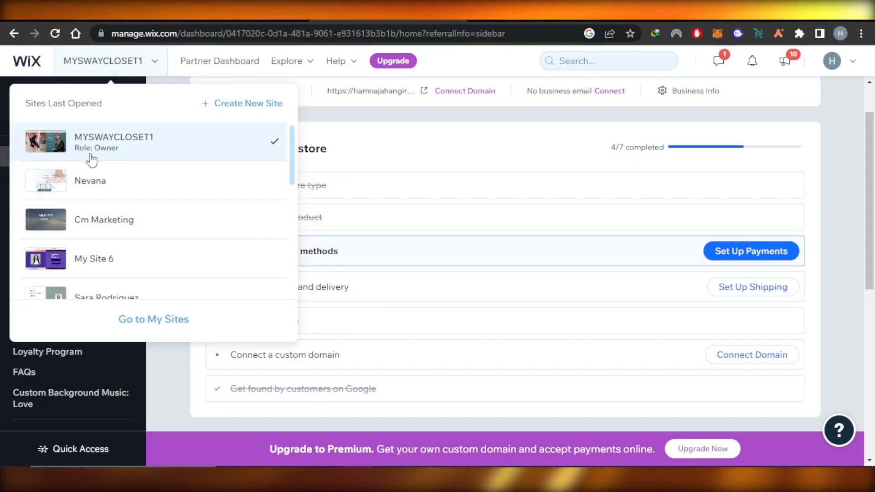
mouse_move(180, 428)
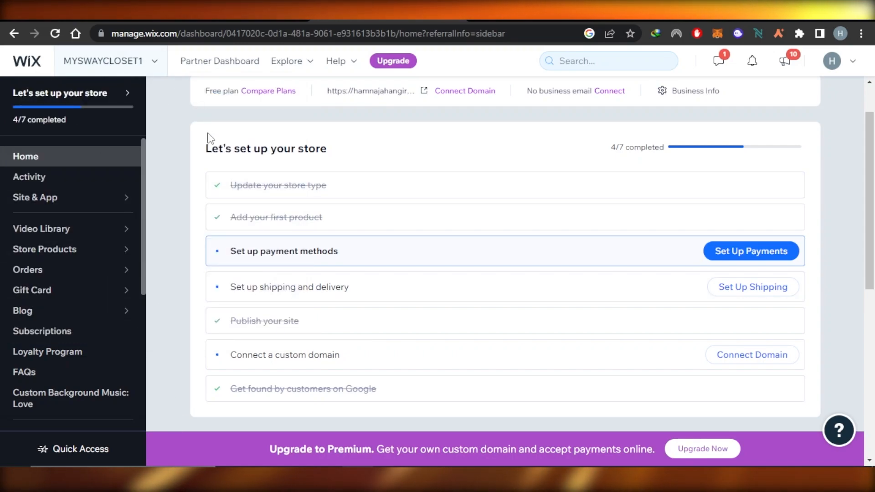
mouse_move(69, 151)
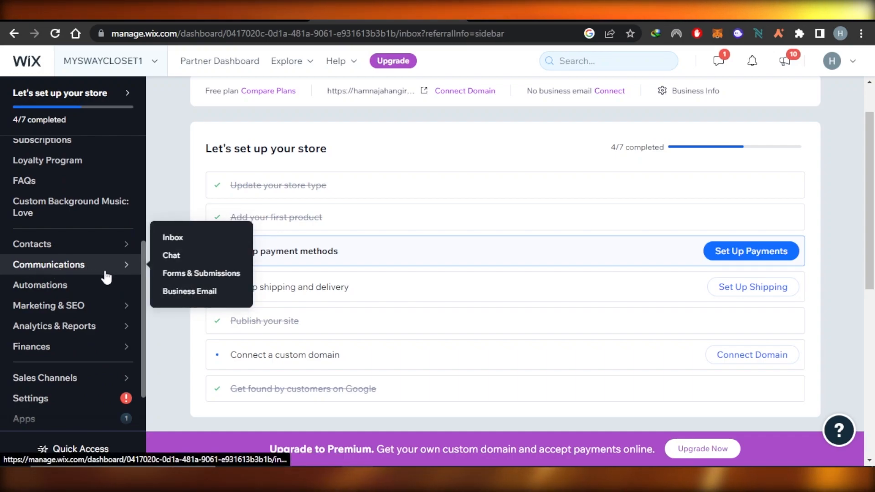
- Reach the site's Inbox from the Communications section, then head toward Business Email
left_click(173, 237)
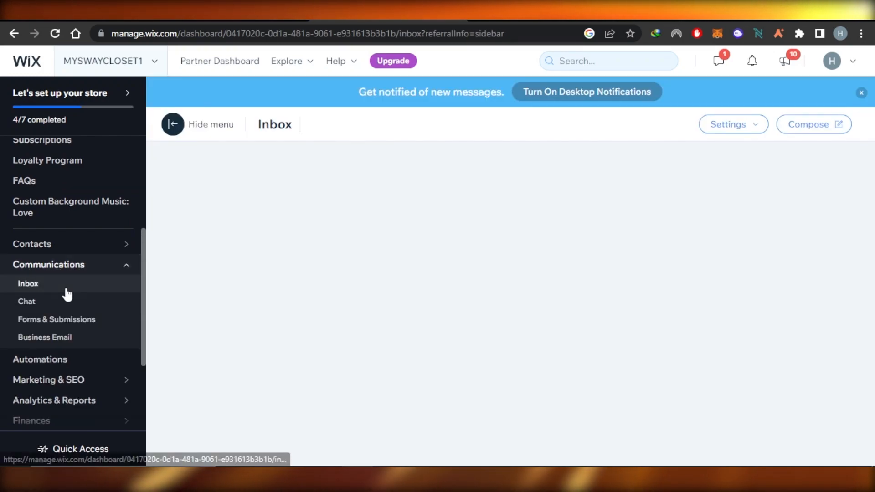
left_click(28, 284)
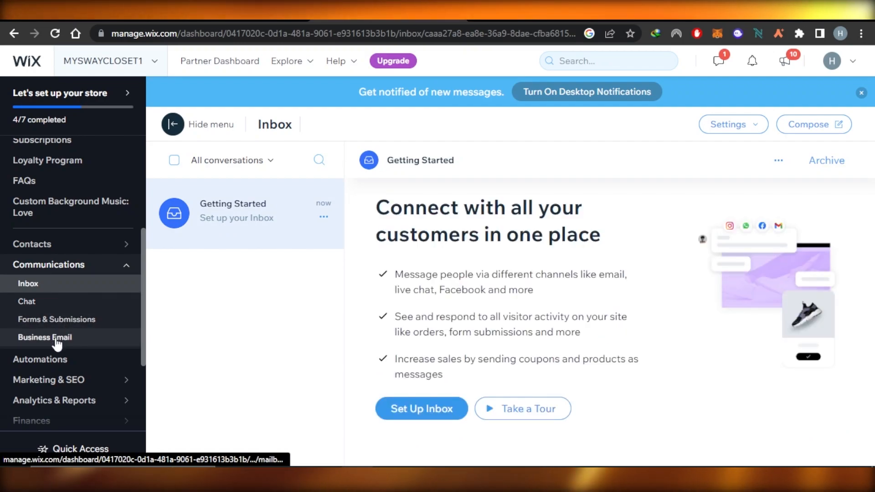
left_click(44, 337)
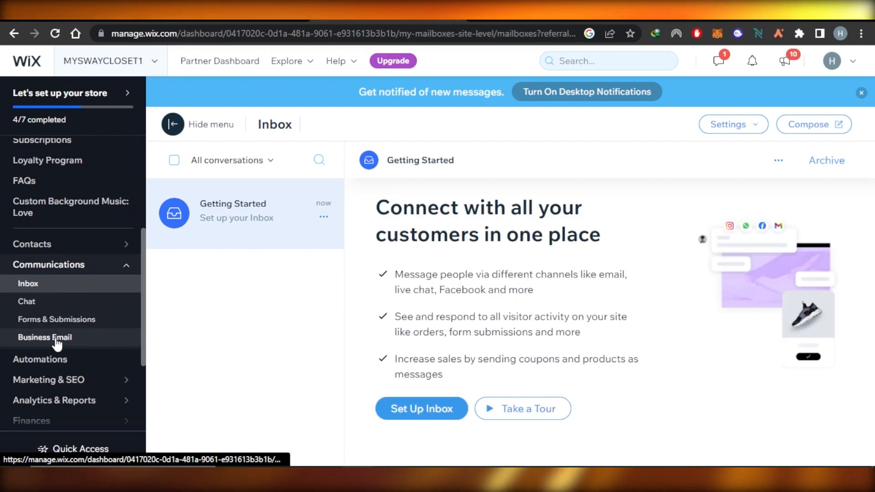
- Show the Business Email page and reveal its Connect a Domain button
left_click(44, 337)
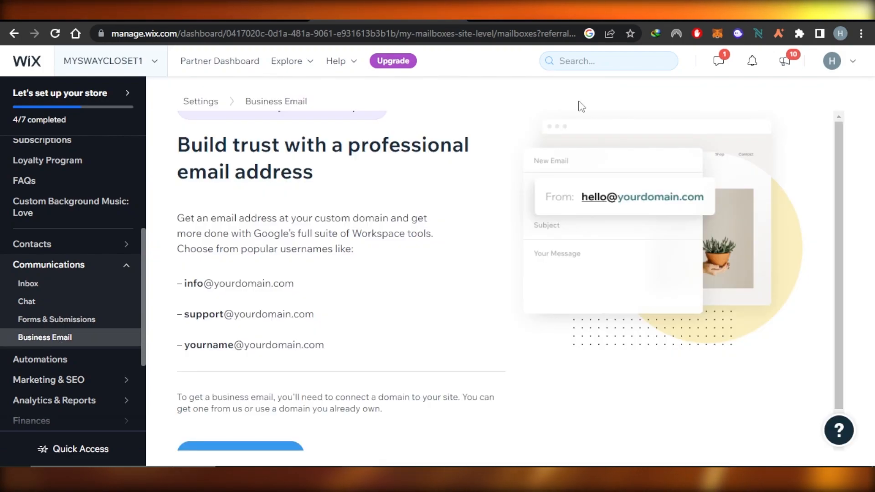
mouse_move(523, 344)
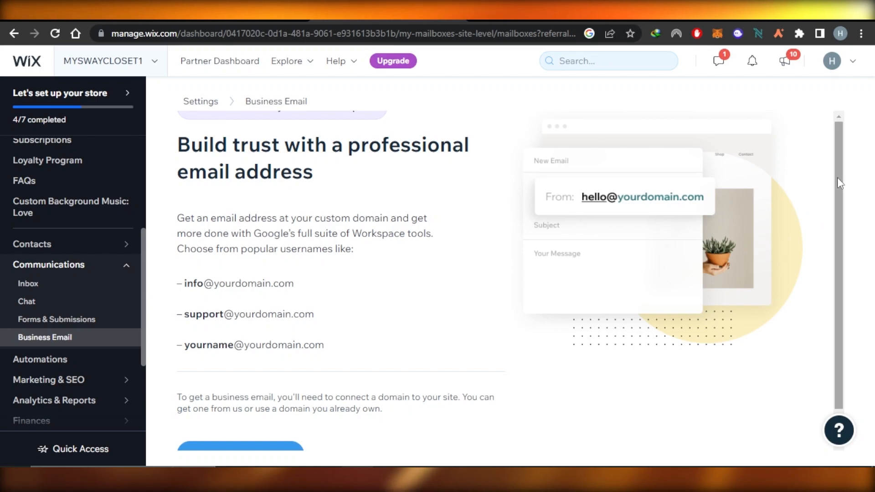
scroll("down", 3)
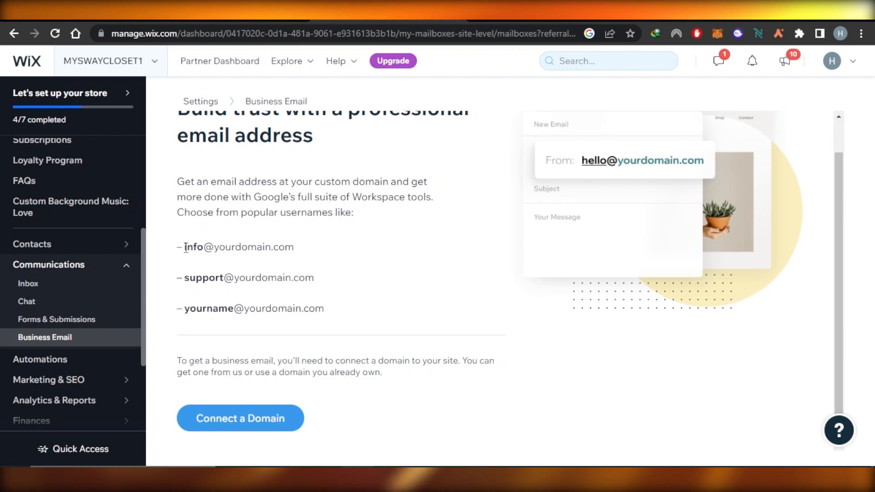
mouse_move(298, 250)
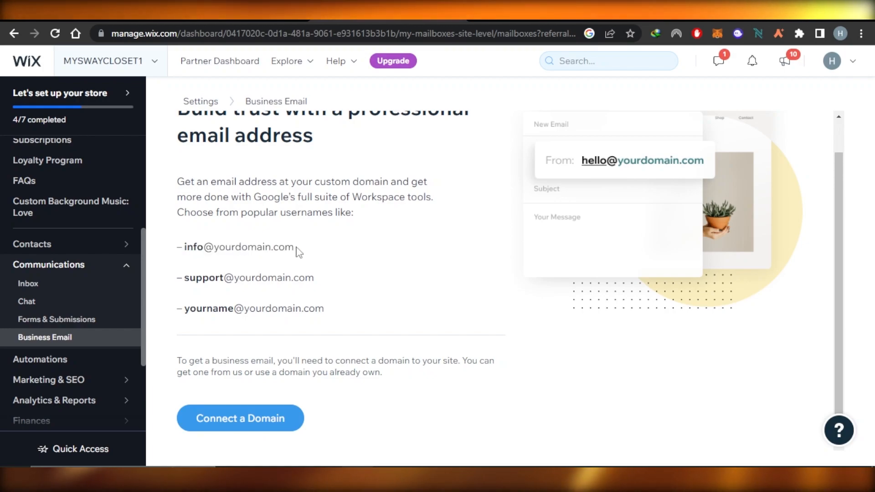
- Start connecting a domain for MYSWAYCLOSET1, then return to the Business Email page
left_click(240, 419)
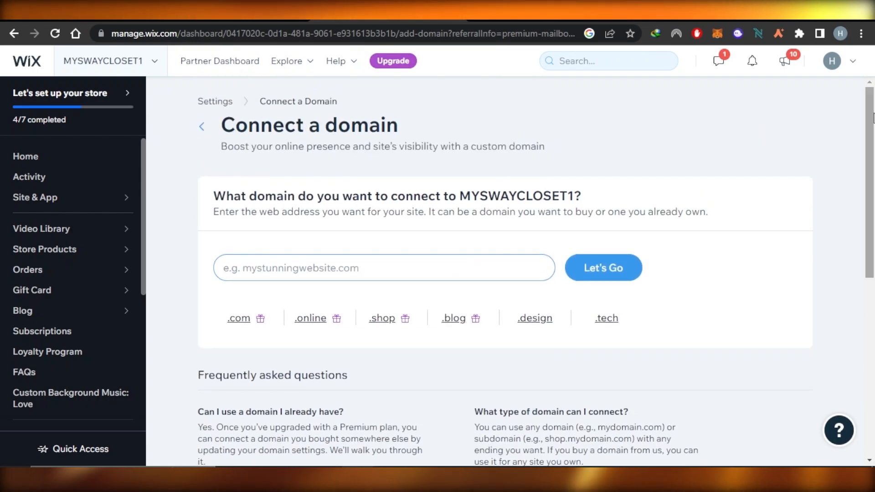
left_click(202, 125)
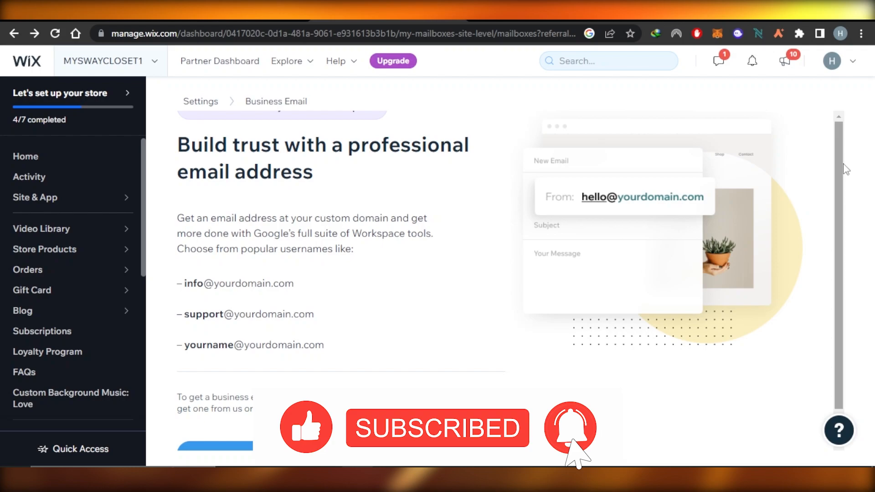
- Scroll down the Business Email page to the domain connection prompt
scroll("down", 3)
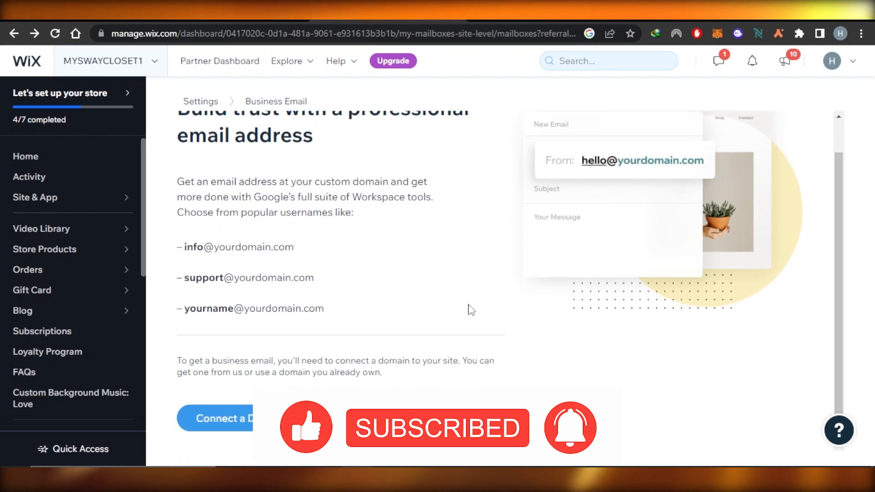